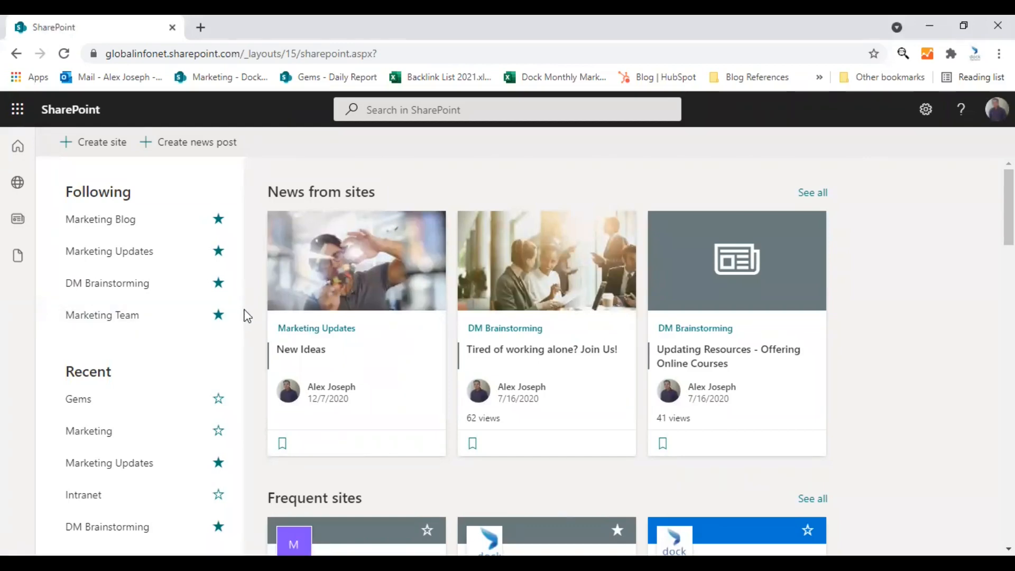
mouse_move(101, 315)
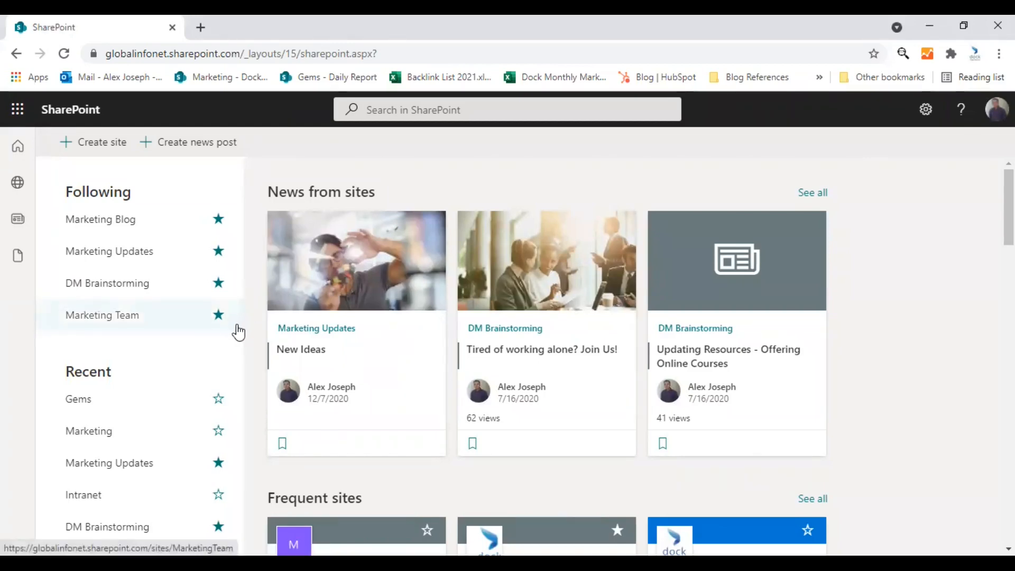
mouse_move(320, 335)
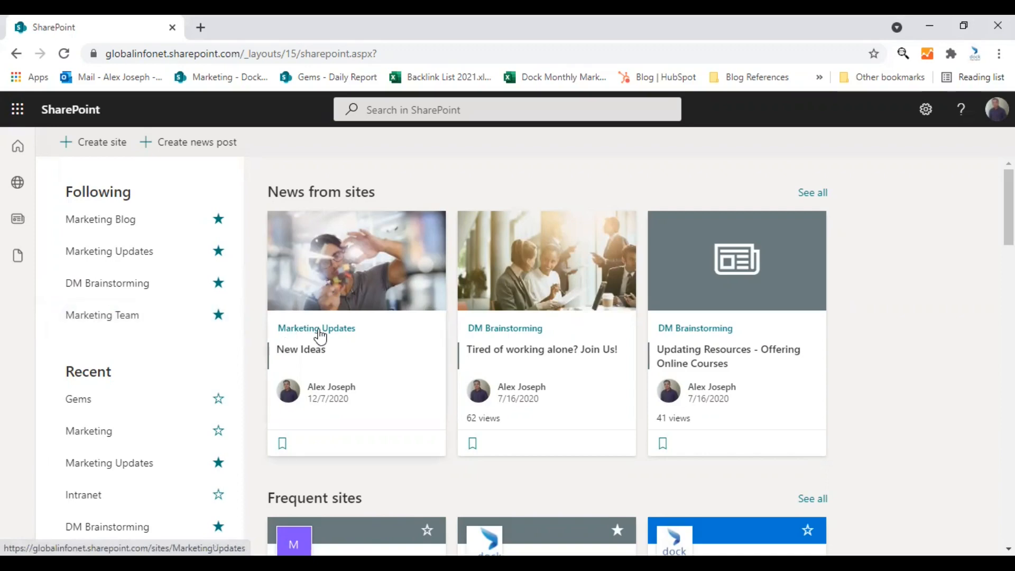
Open the Marketing Updates site from the New Ideas news card
click(317, 329)
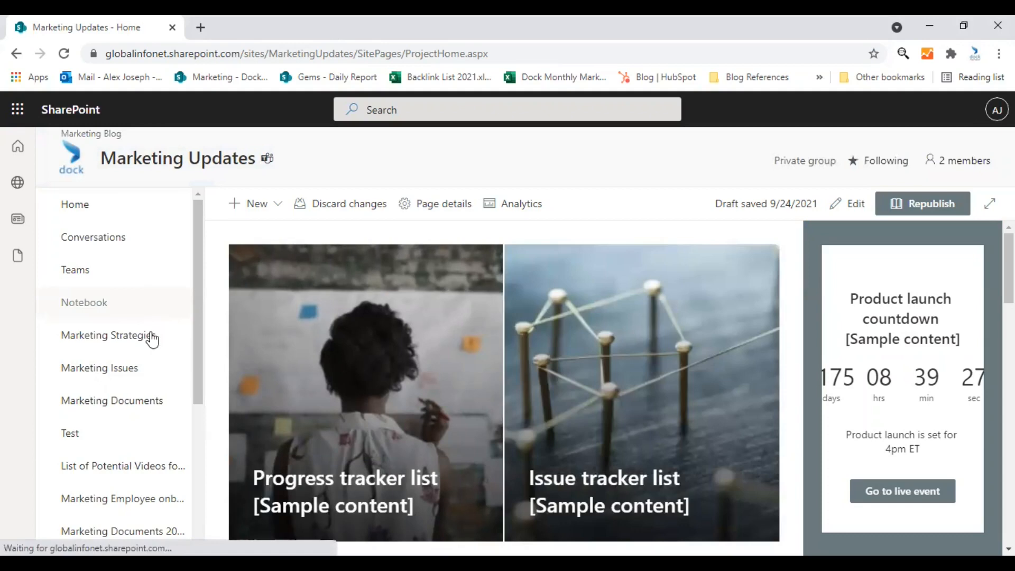
mouse_move(89, 460)
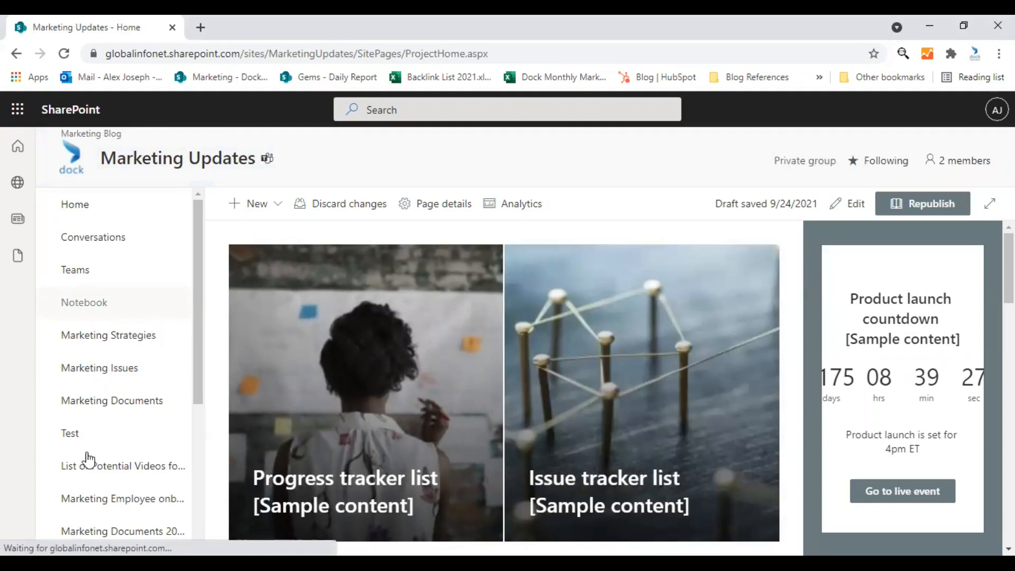
Go to the Documents library and open its Library settings from the gear menu
click(69, 433)
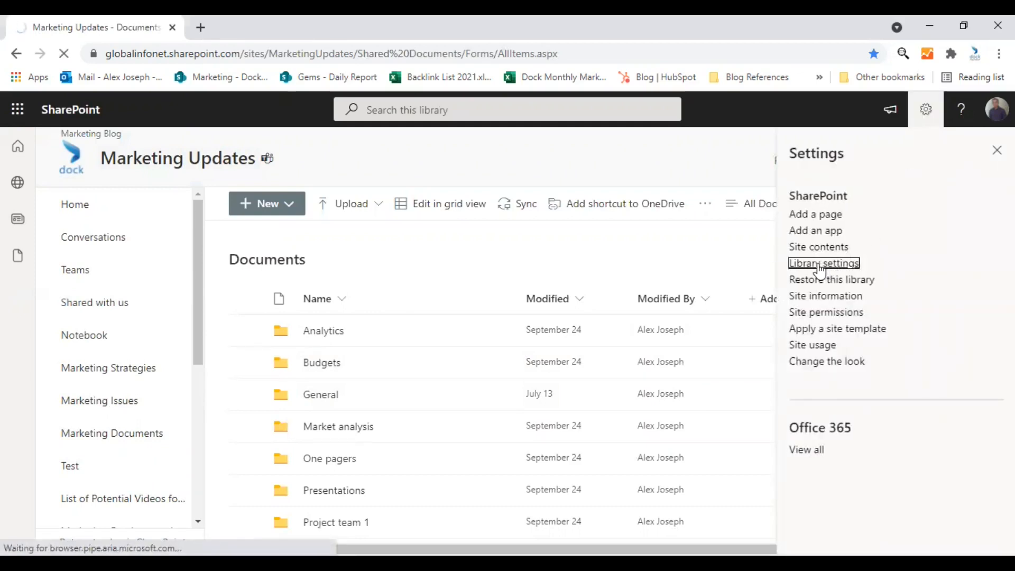
click(823, 263)
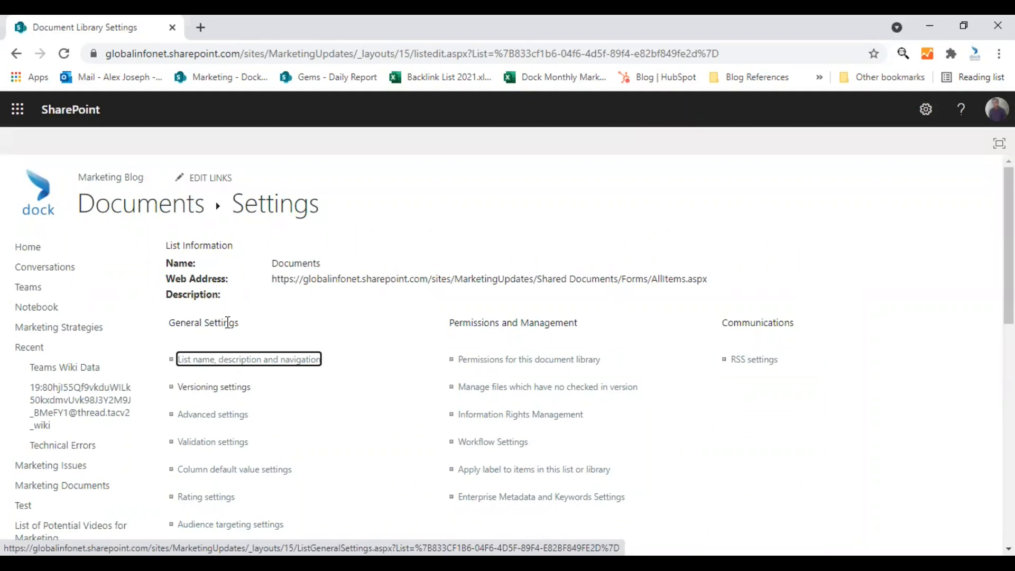
mouse_move(214, 386)
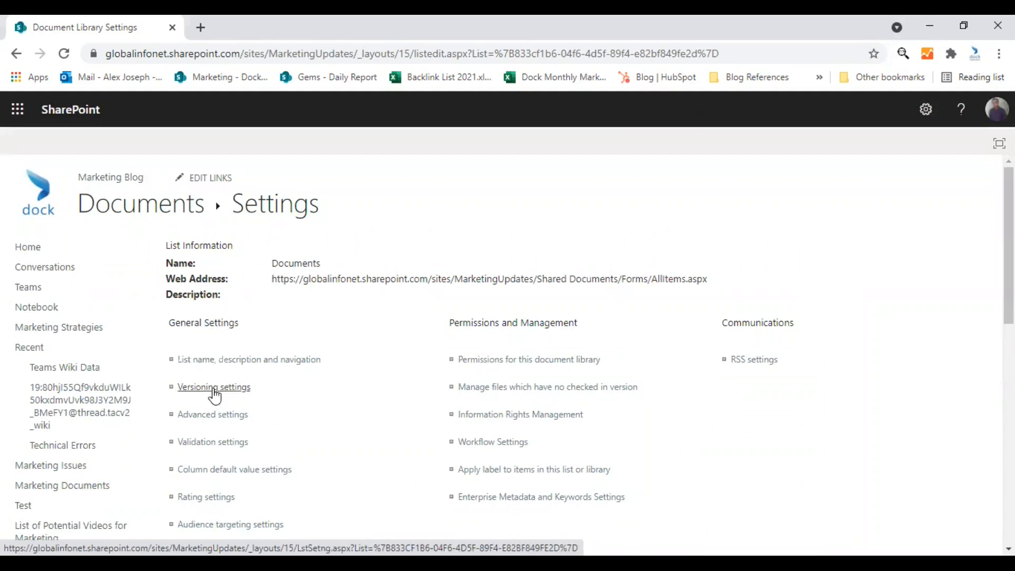
Open Versioning settings, showing the 500 major-version limit and required check-out
click(213, 387)
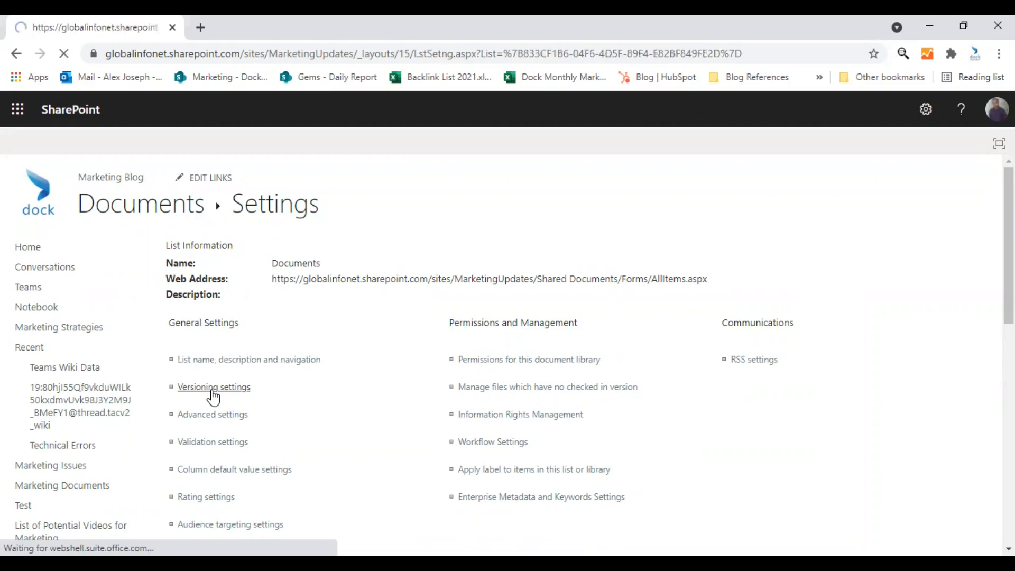
click(213, 387)
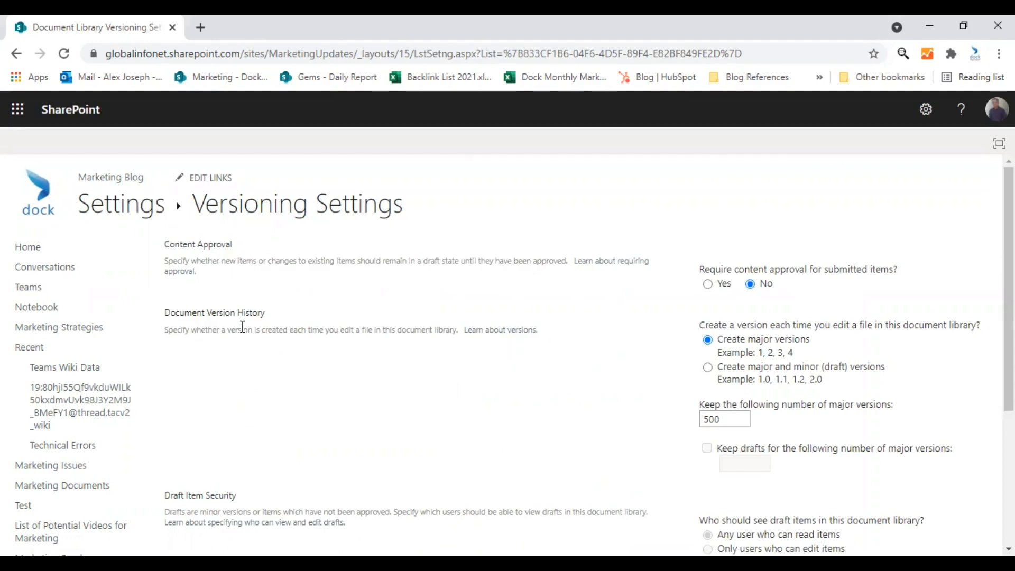
scroll(down, 3)
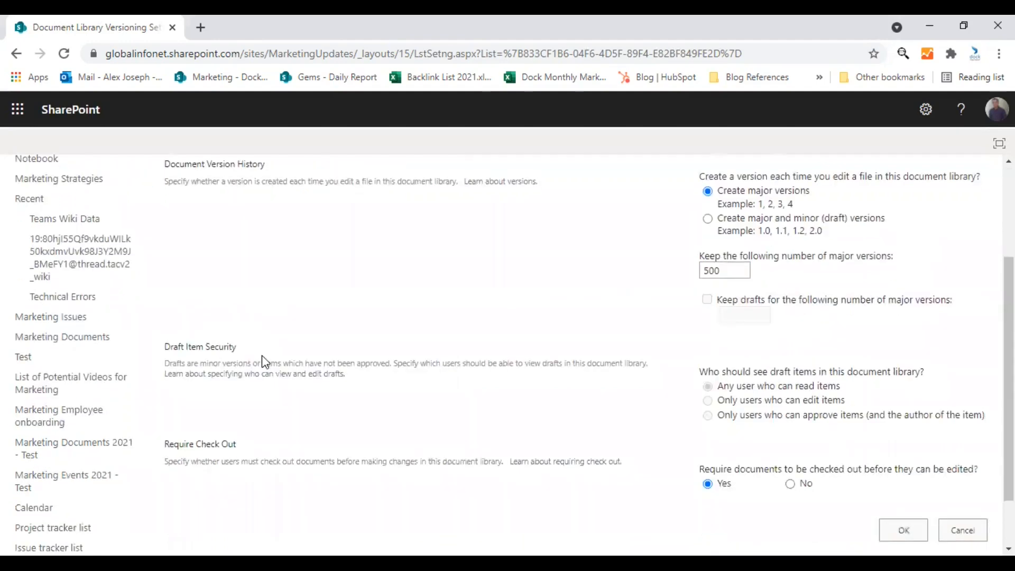
scroll(down, 3)
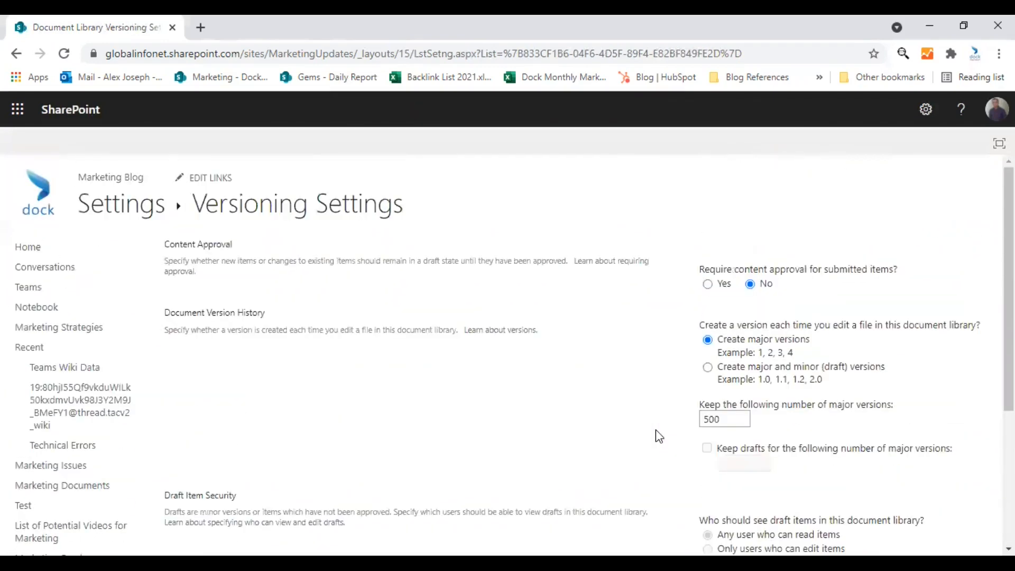
mouse_move(311, 318)
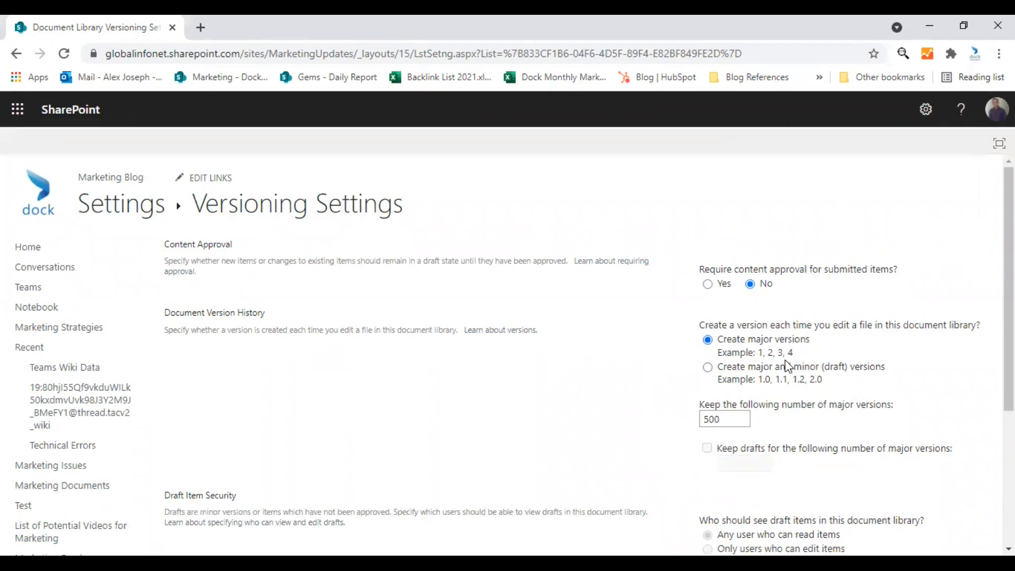
mouse_move(805, 377)
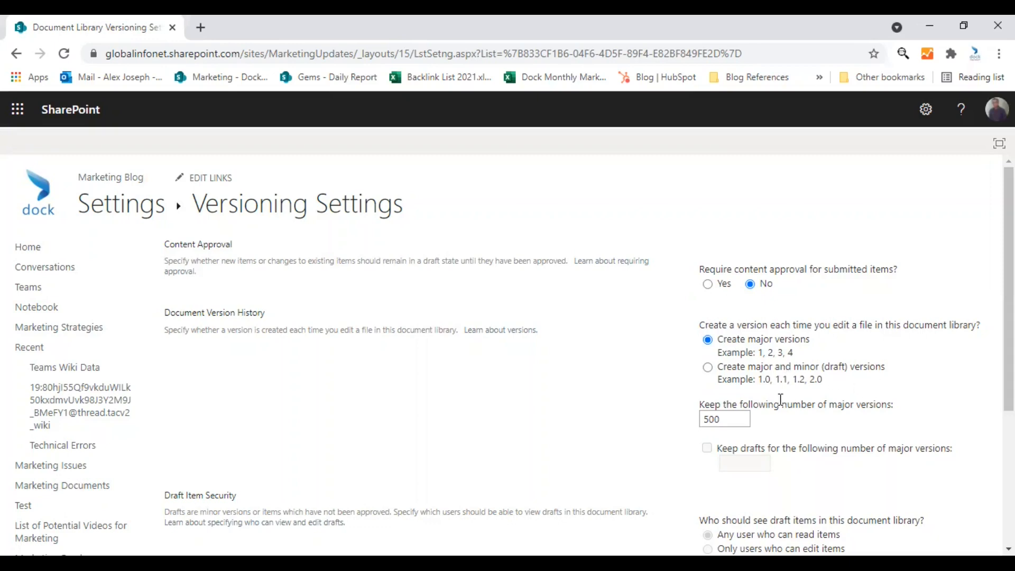
Change the major versions to keep from 500 to 100 and save with OK
click(724, 419)
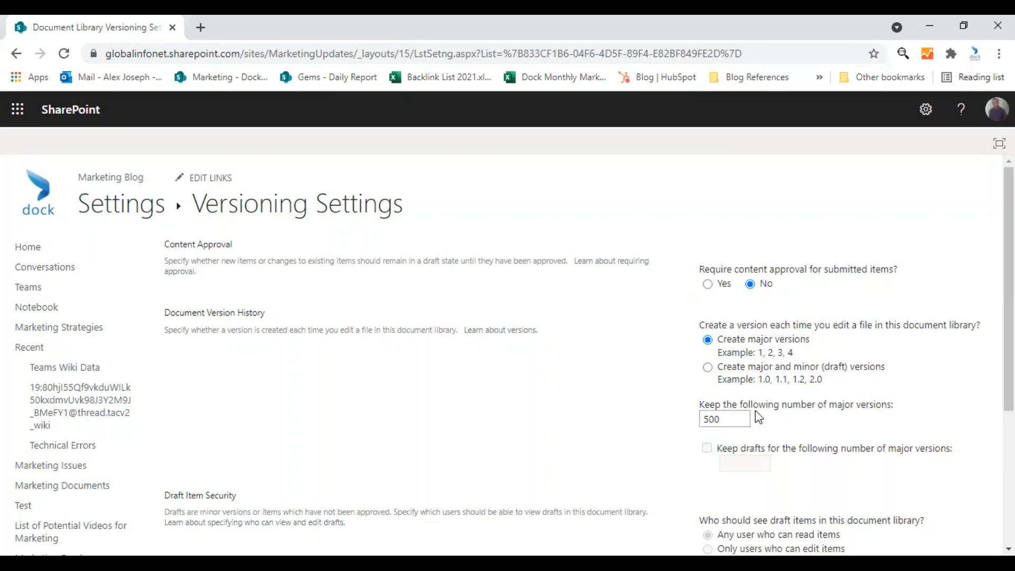
text(100)
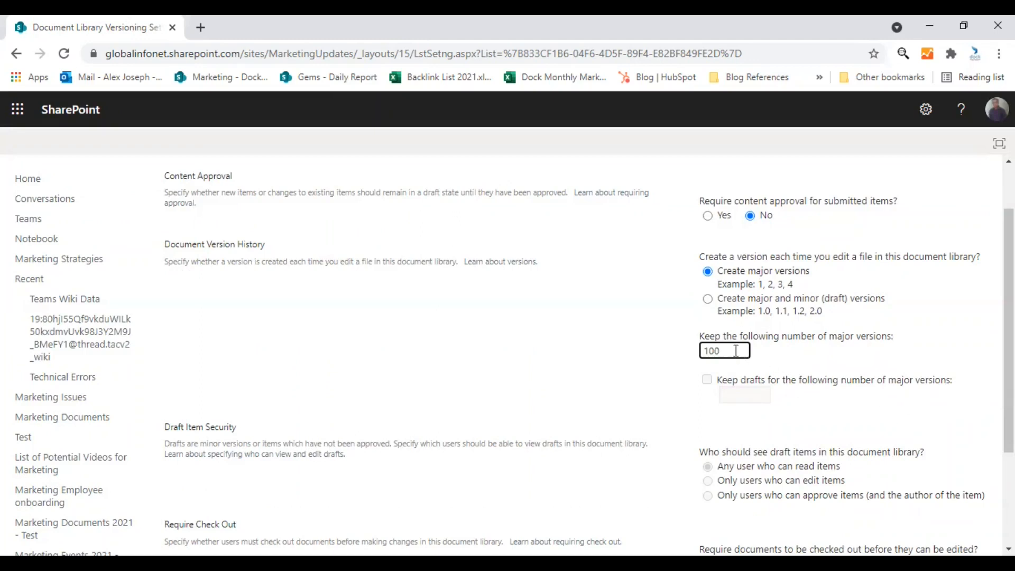
mouse_move(825, 354)
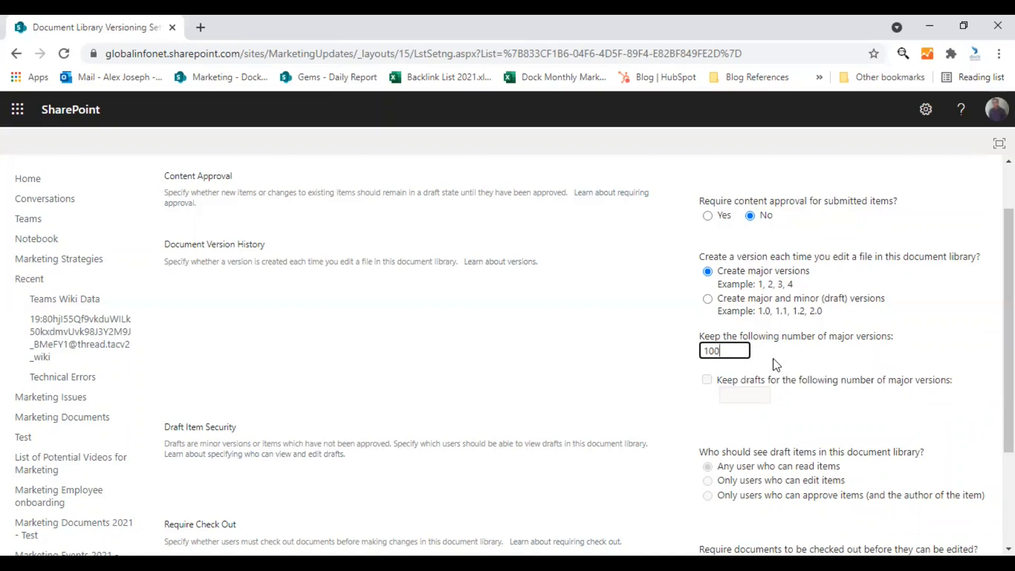
mouse_move(838, 392)
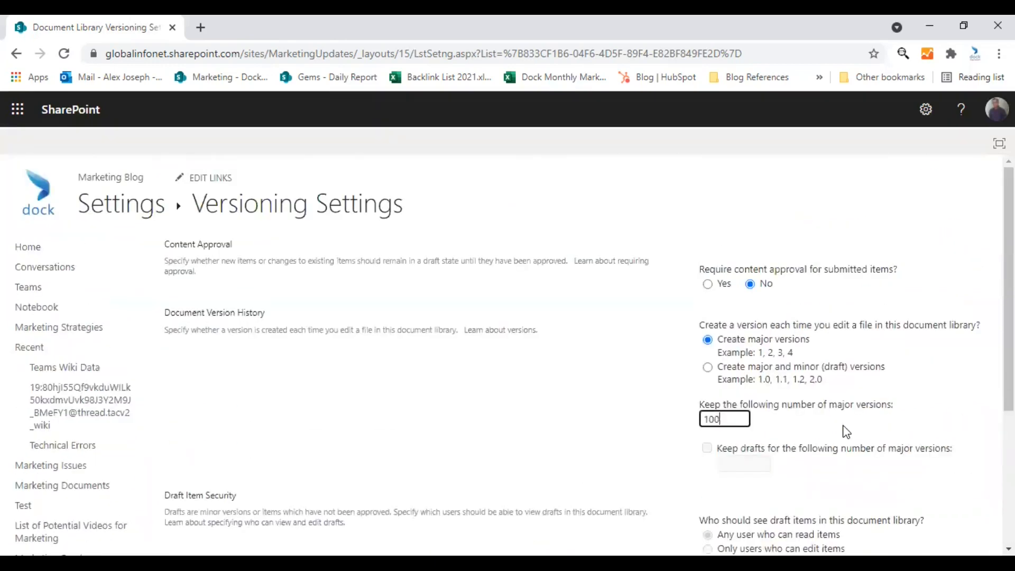
click(902, 462)
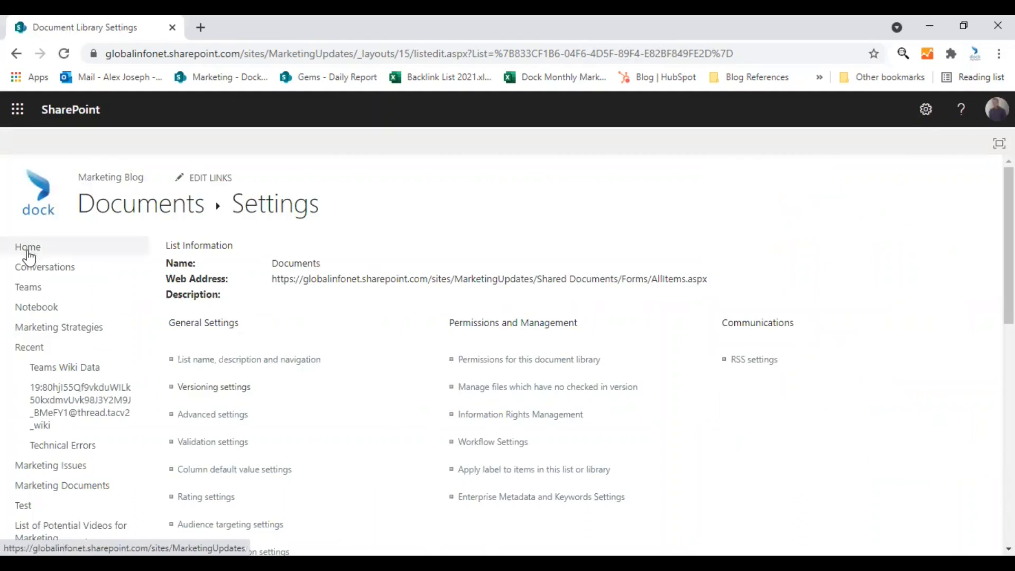
Return to the Documents library and locate Board Meeting - New Features 2.0.docx for check-in
click(28, 247)
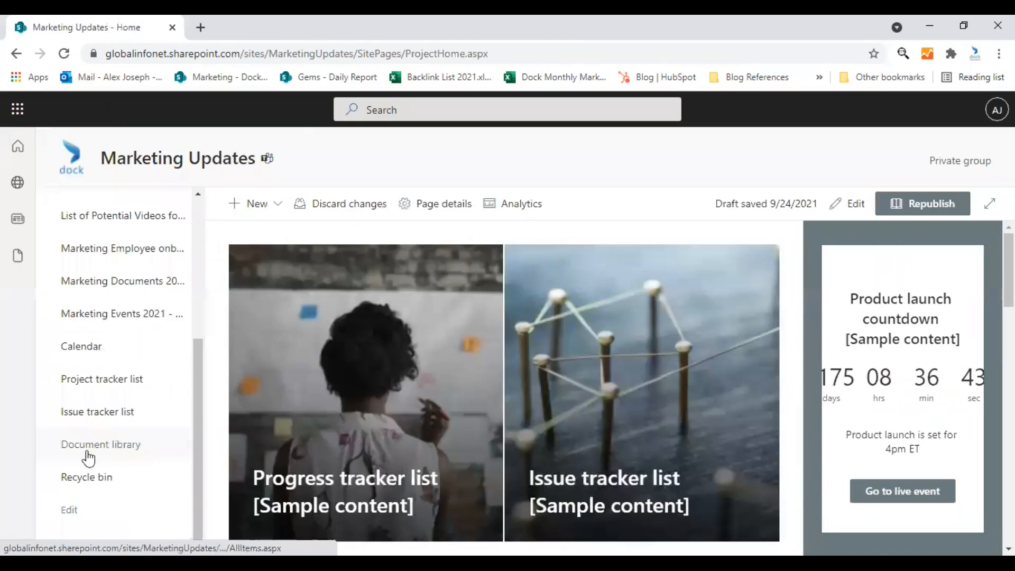
click(100, 445)
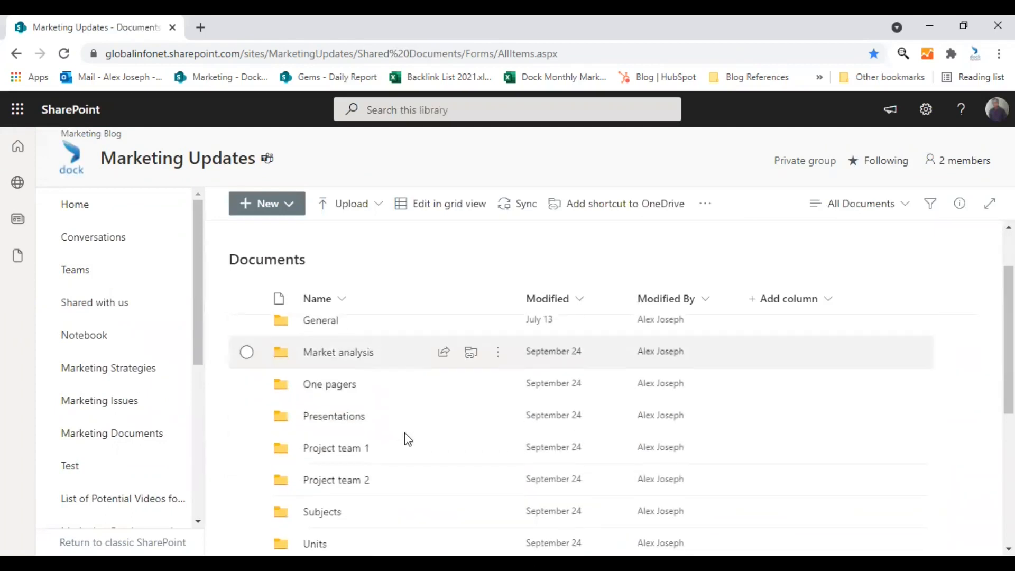
scroll(down, 3)
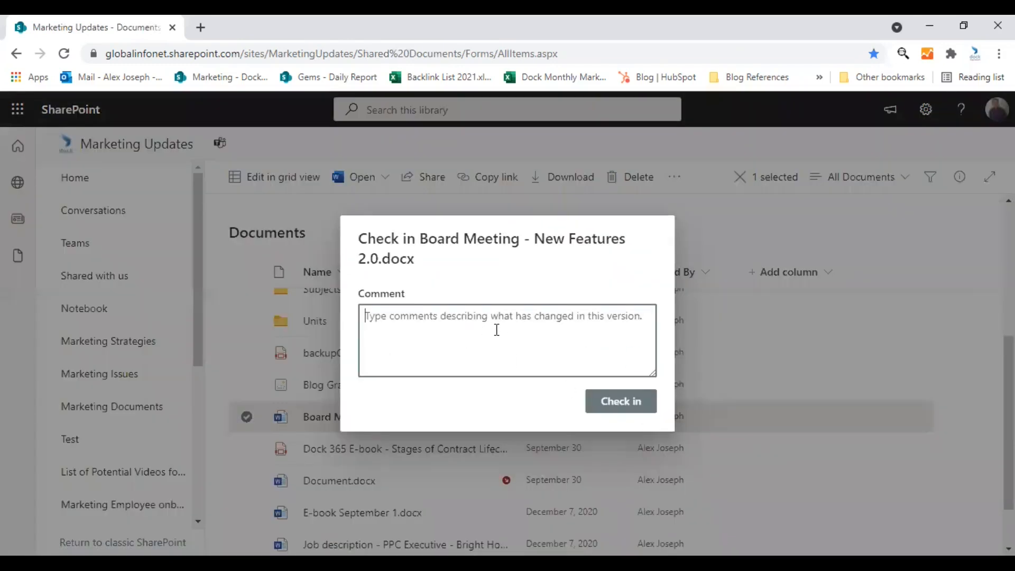
Check in the document with the comment 'Changed the layout', accepting the Grammarly fix
text(Changed the layoutof the content)
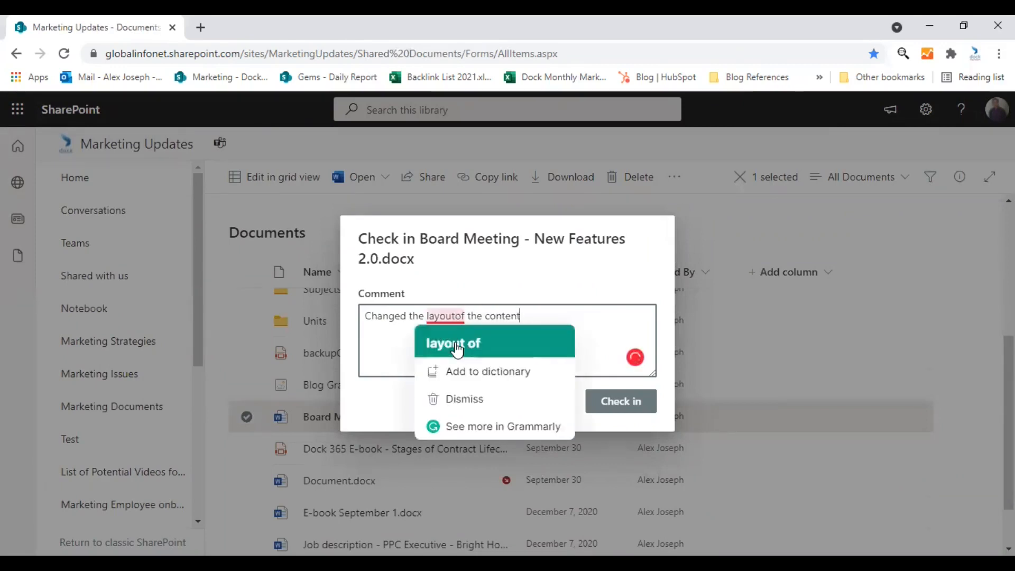
click(620, 401)
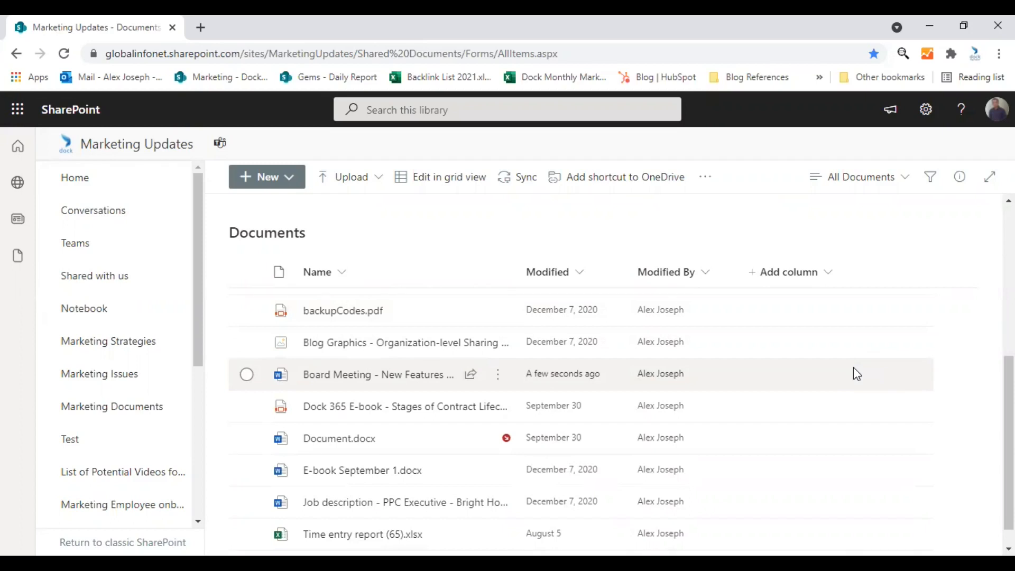
mouse_move(854, 376)
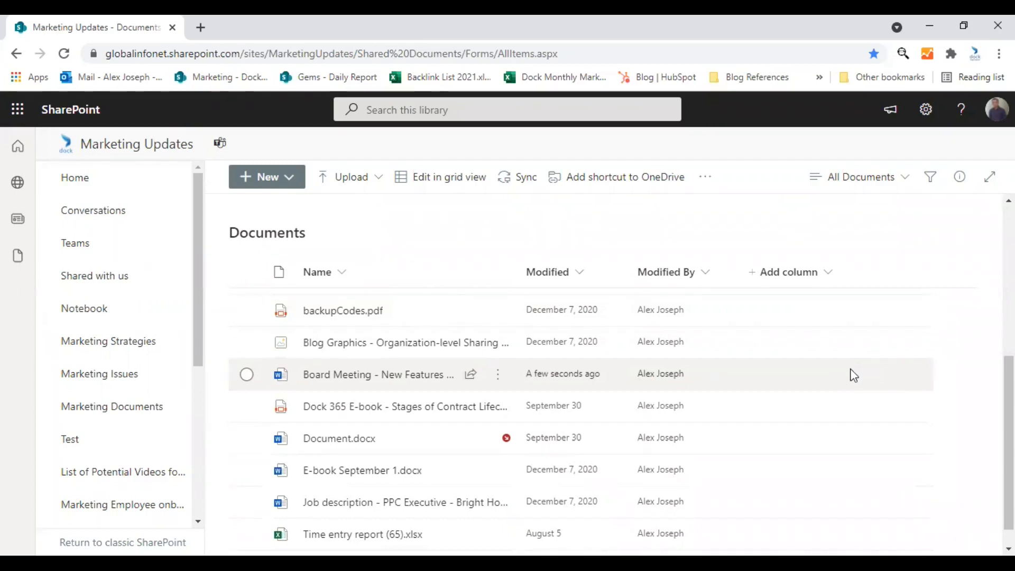
Open Version history for the Board Meeting document from its ellipsis menu
click(247, 374)
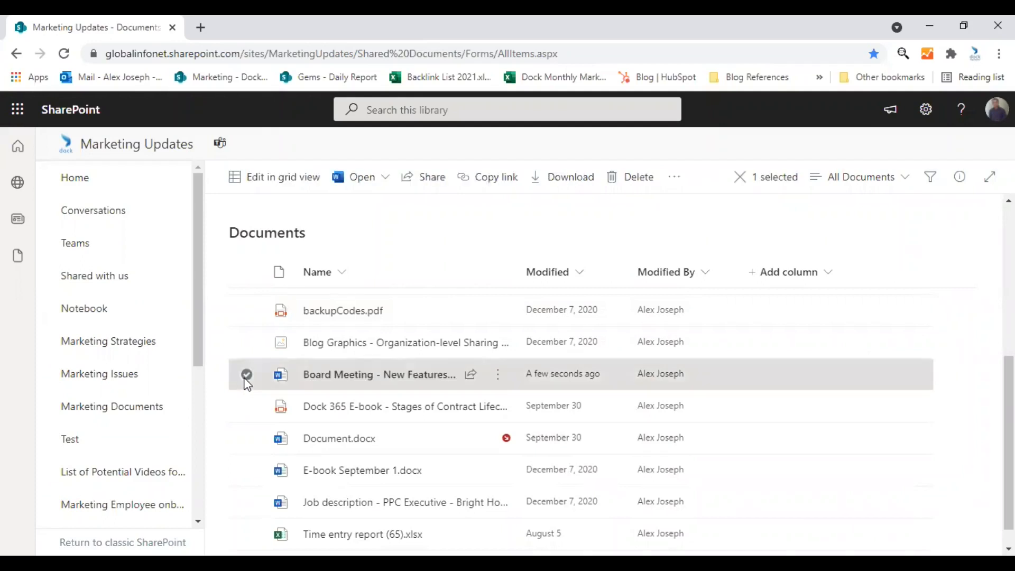
click(498, 374)
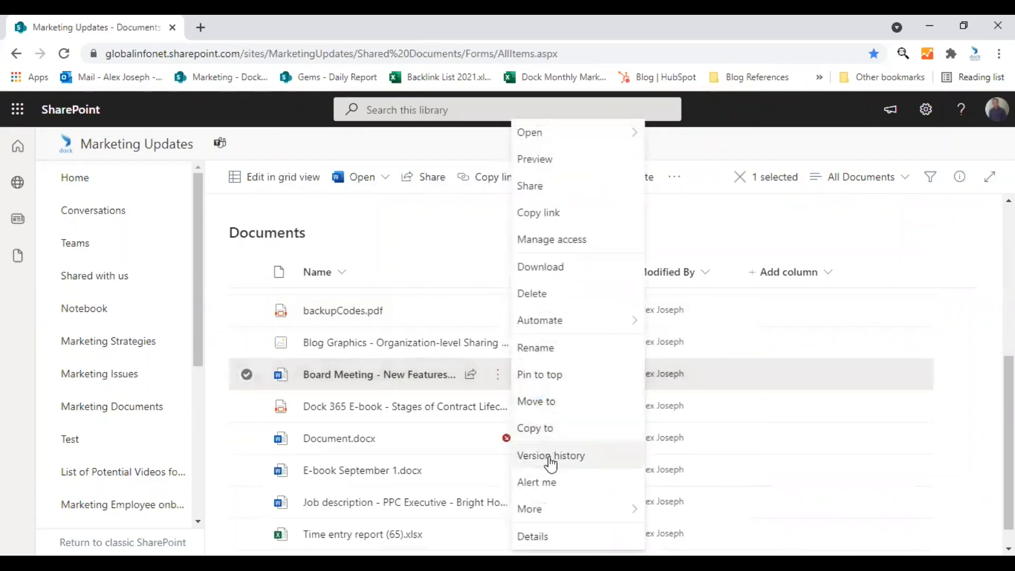
click(550, 455)
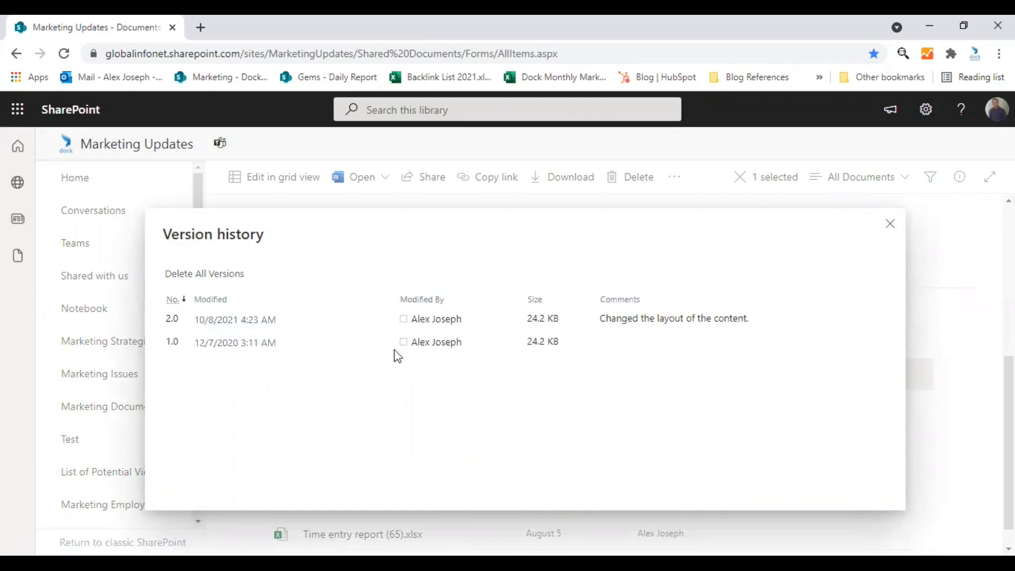
mouse_move(435, 319)
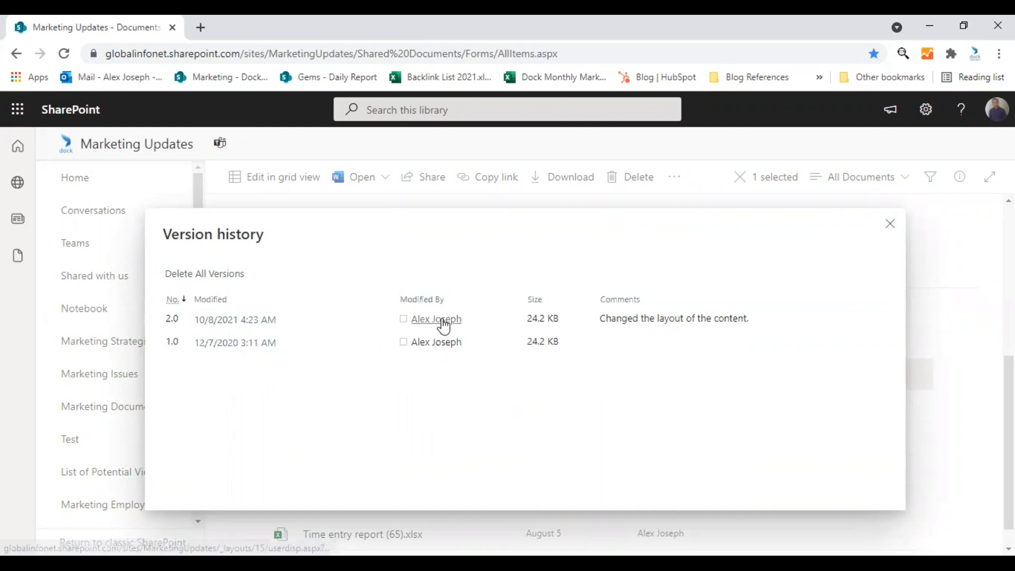
mouse_move(215, 370)
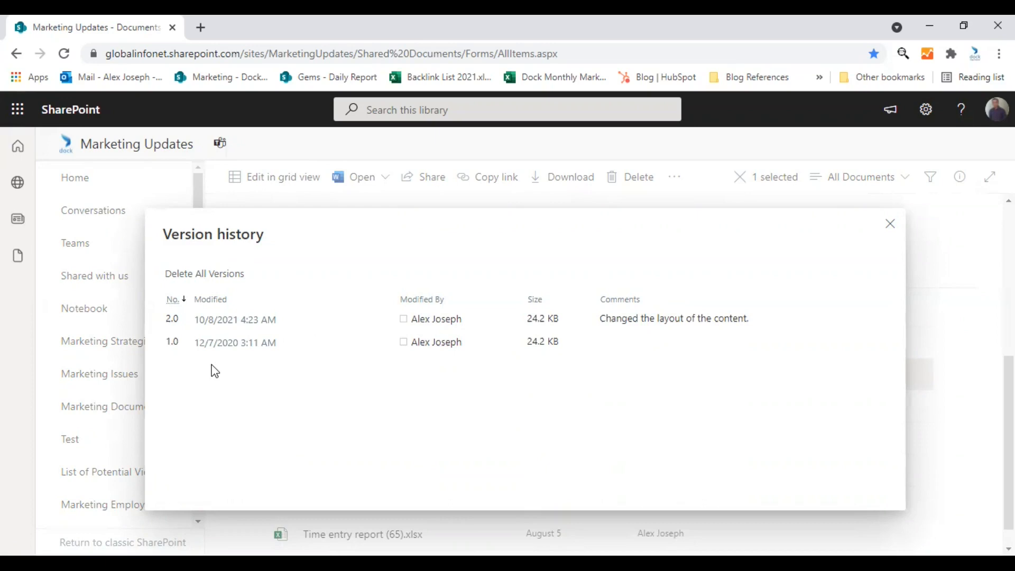
mouse_move(209, 374)
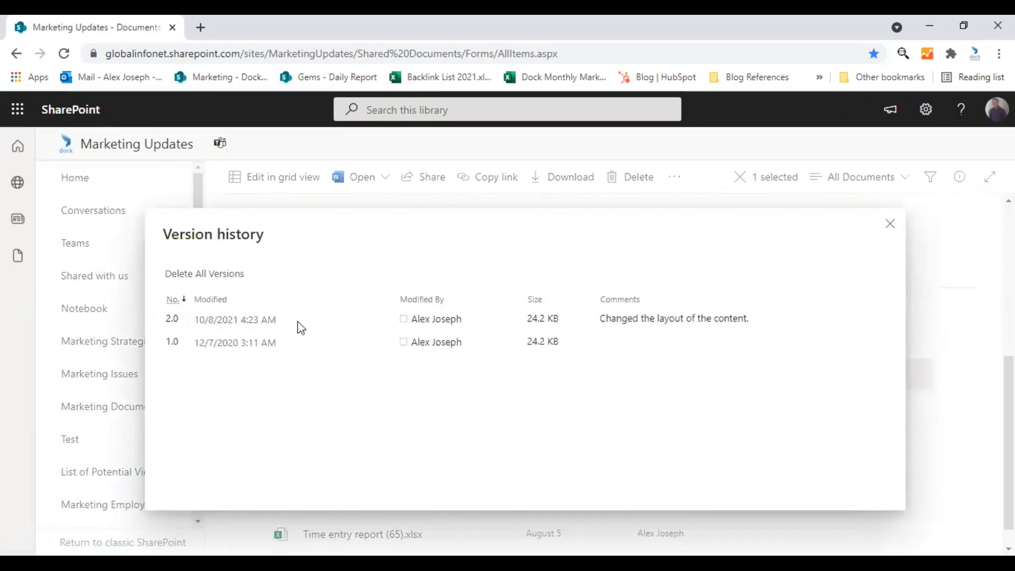
Open the version 2.0 and 1.0 dropdowns to show View, Restore and Delete
click(285, 318)
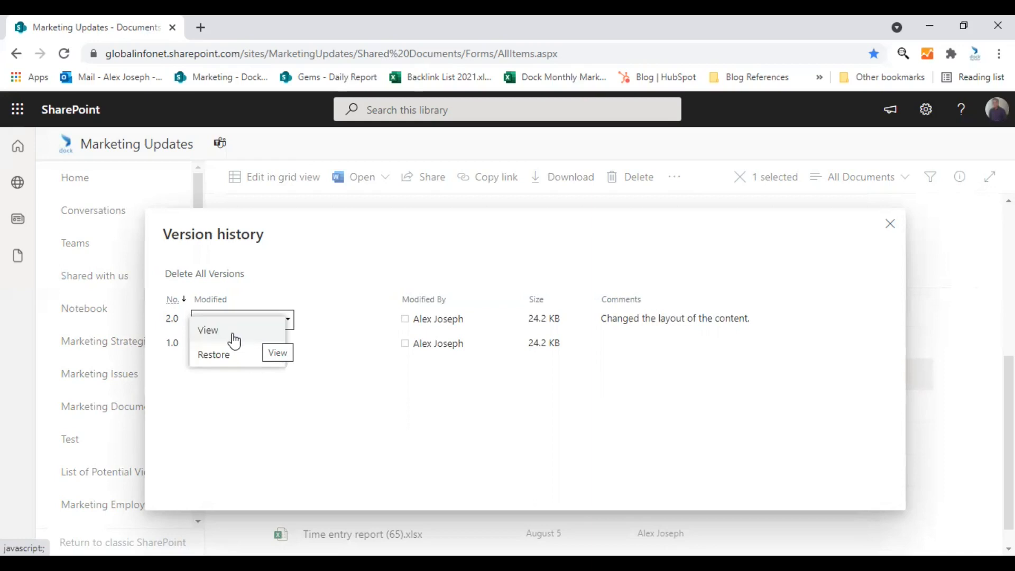
mouse_move(227, 360)
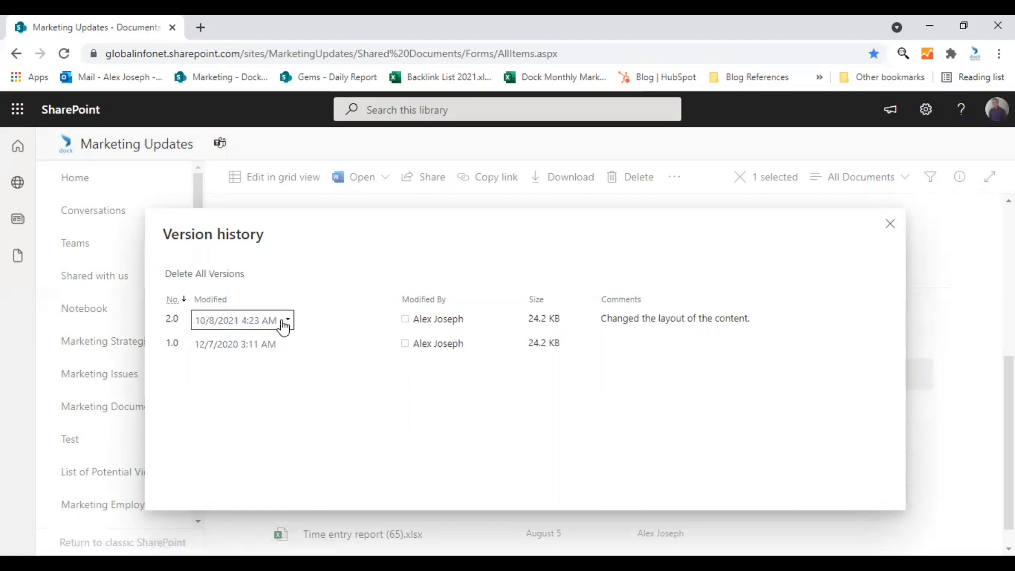
click(287, 343)
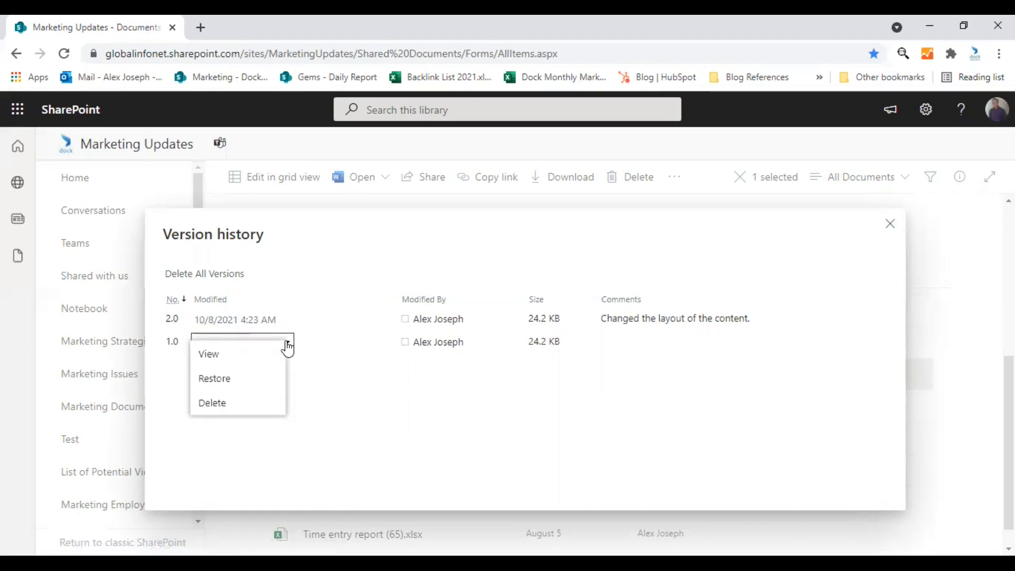
mouse_move(214, 378)
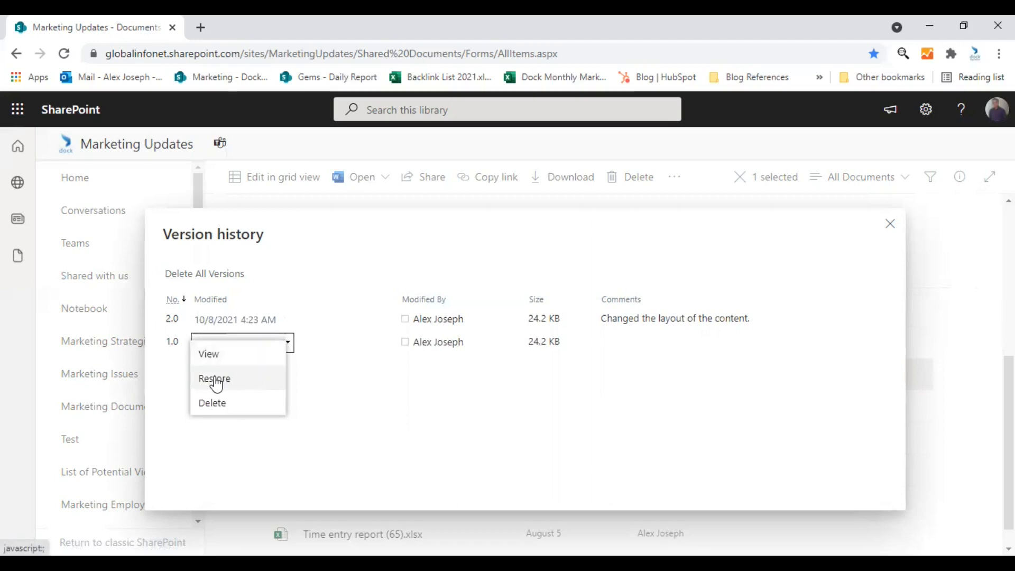
mouse_move(214, 378)
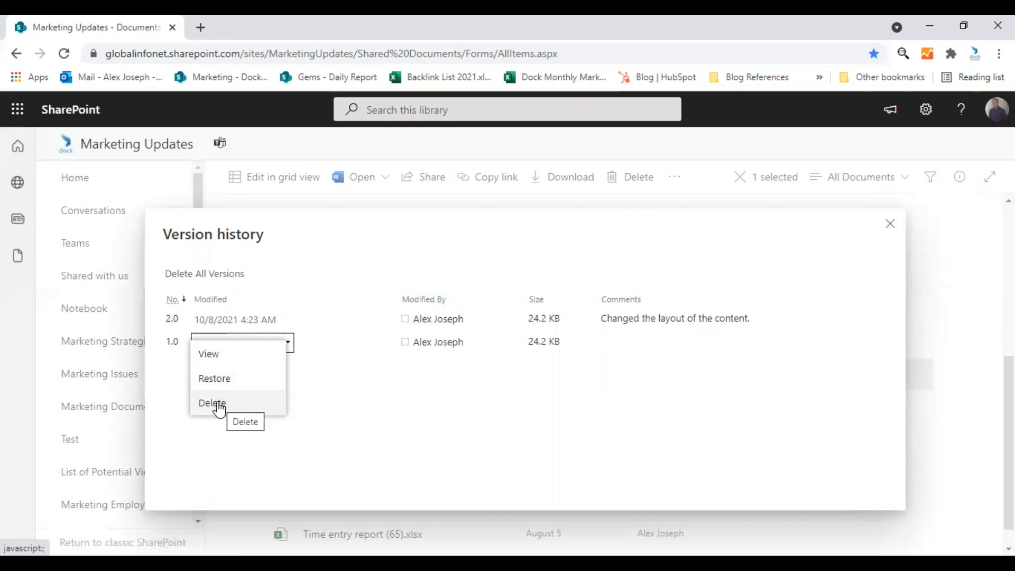
mouse_move(218, 400)
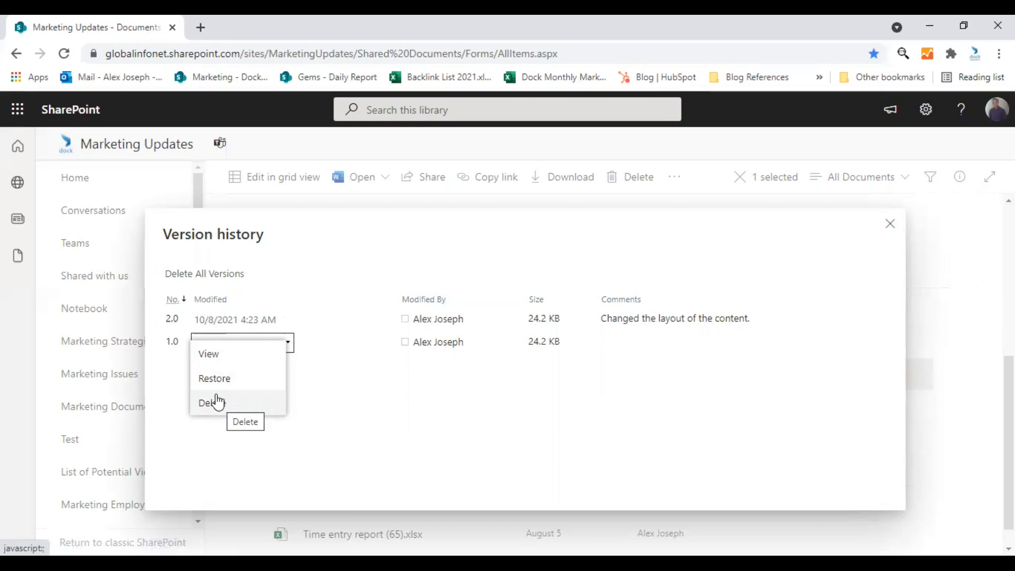